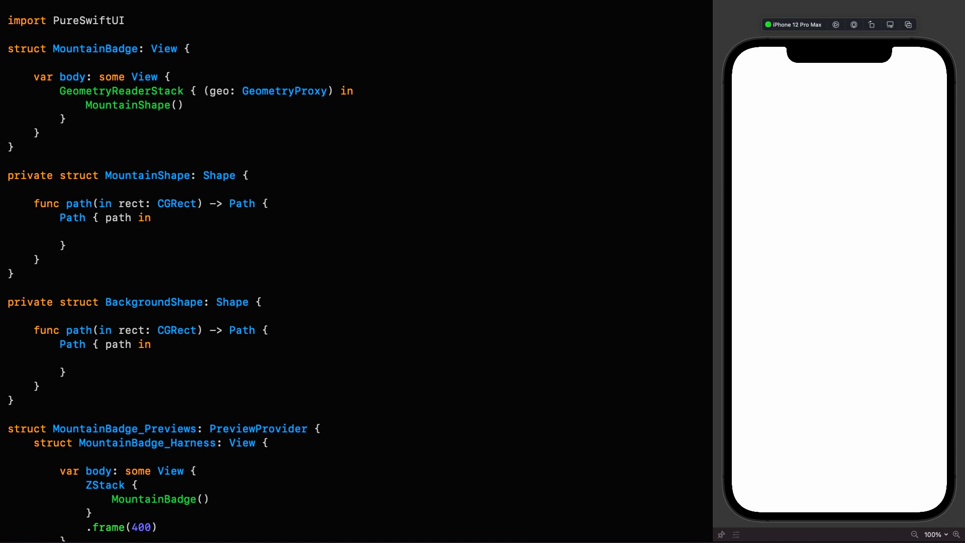
Step: Insert Image("drawing-paths-and-shapes.mountain.shape") with .resizedToFill() inside the preview ZStack
{"action": "scroll", "scroll_direction": "down", "scroll_amount": 3}
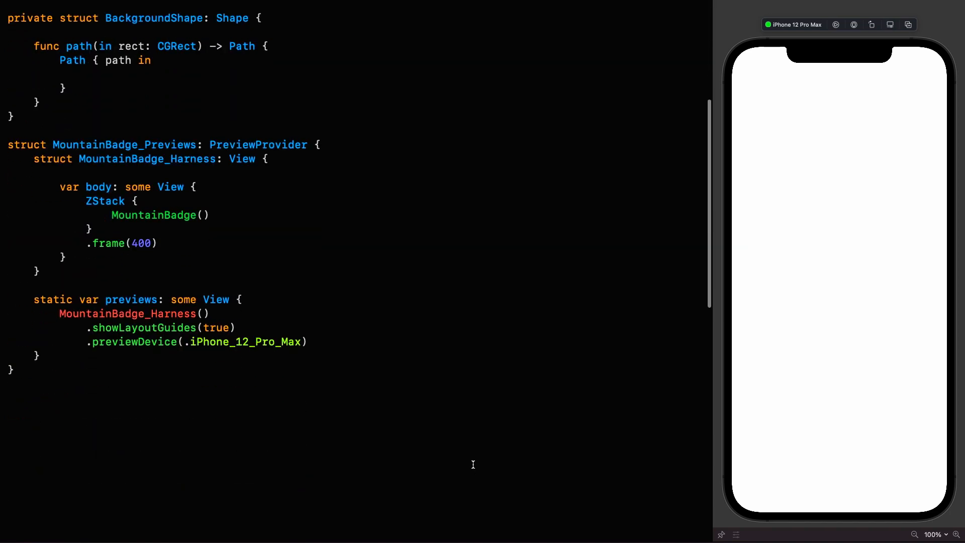
{"action": "mouse_move", "coordinate": [384, 365]}
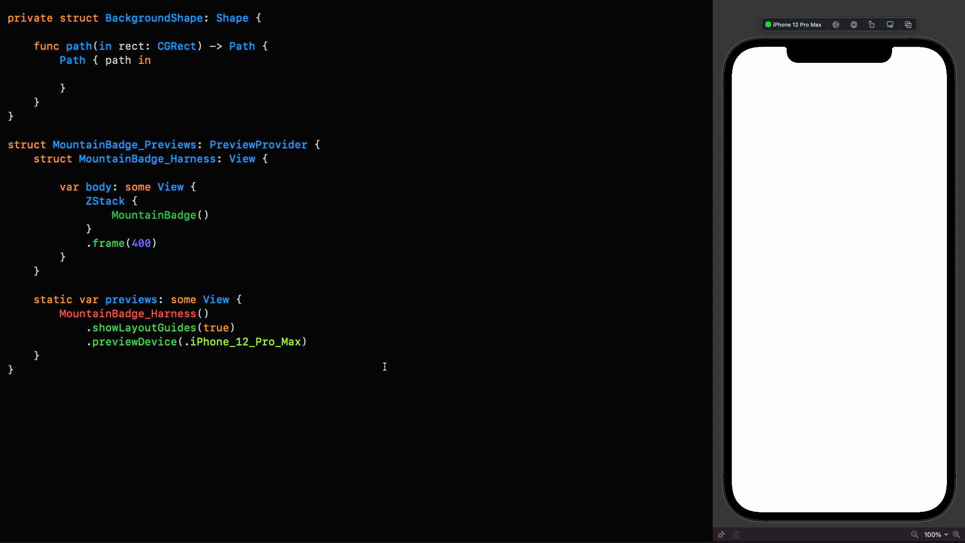
{"action": "left_click", "coordinate": [105, 201]}
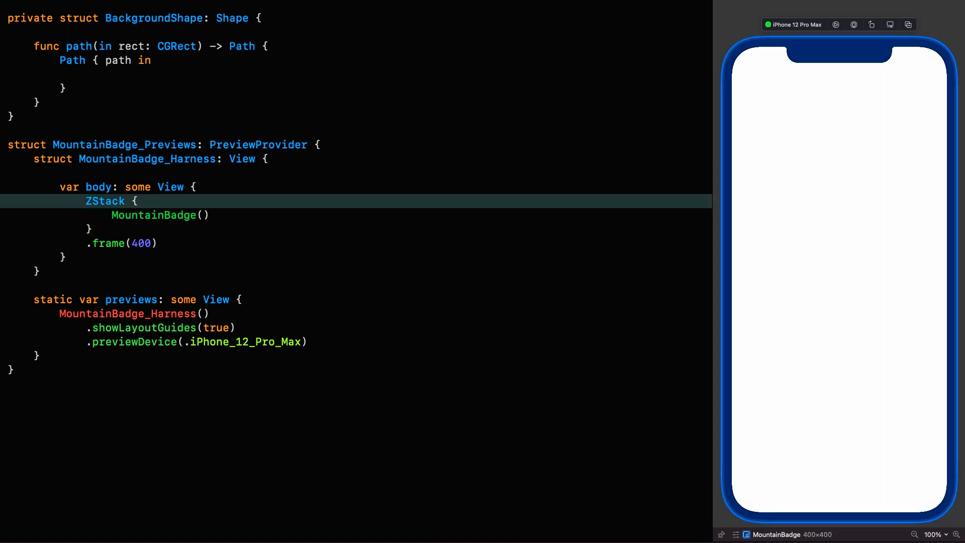
{"action": "type", "text": "Image(\"drawing-paths-and-shapes.mountain.shape\")"}
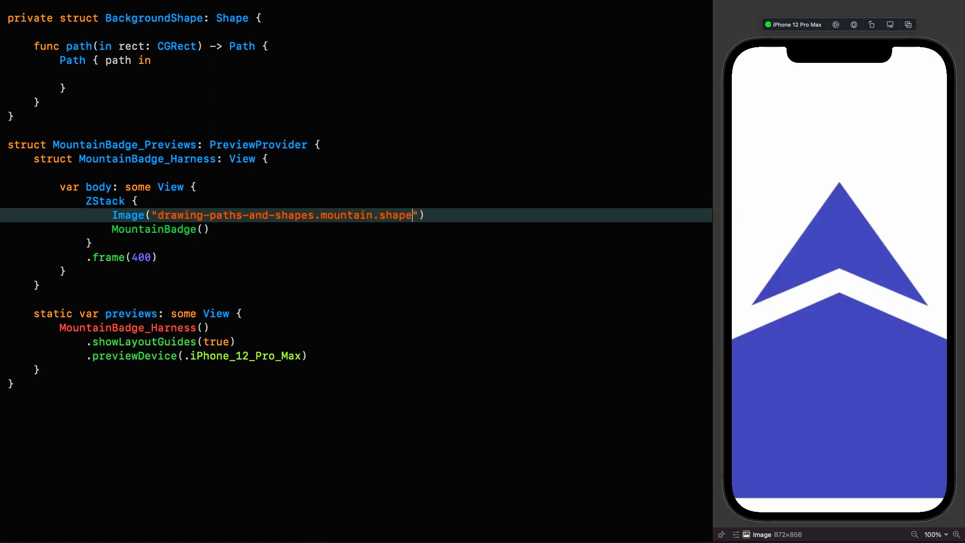
{"action": "type", "text": ".ret"}
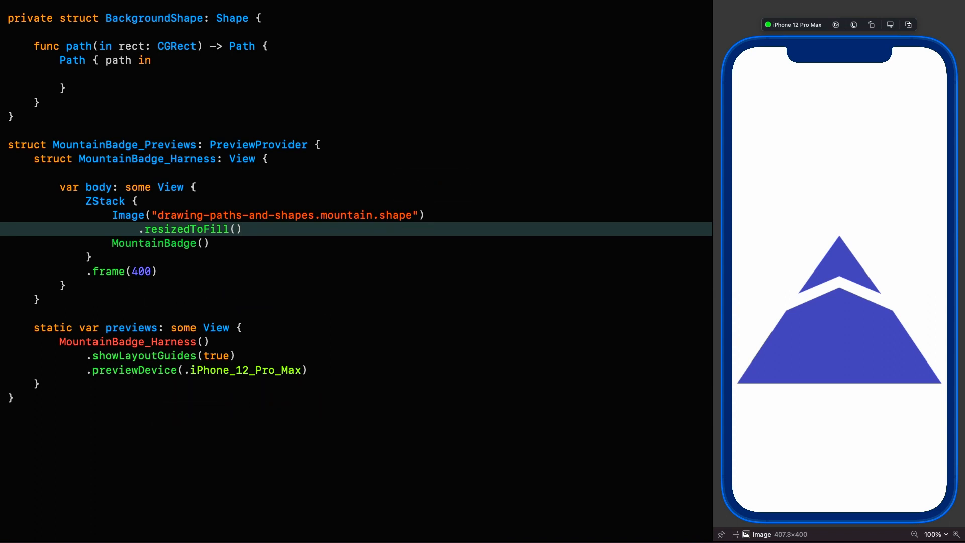
{"action": "left_click", "coordinate": [242, 229]}
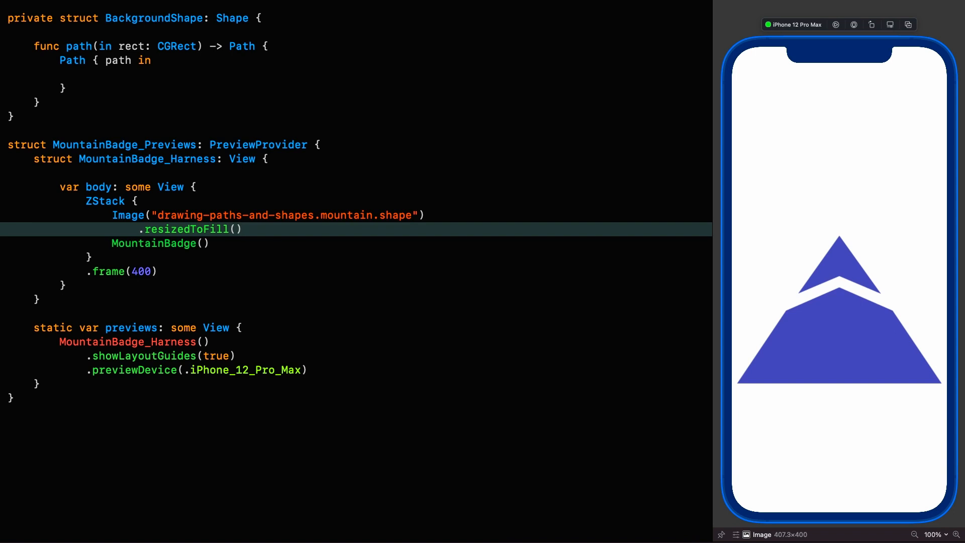
{"action": "left_click", "coordinate": [241, 229]}
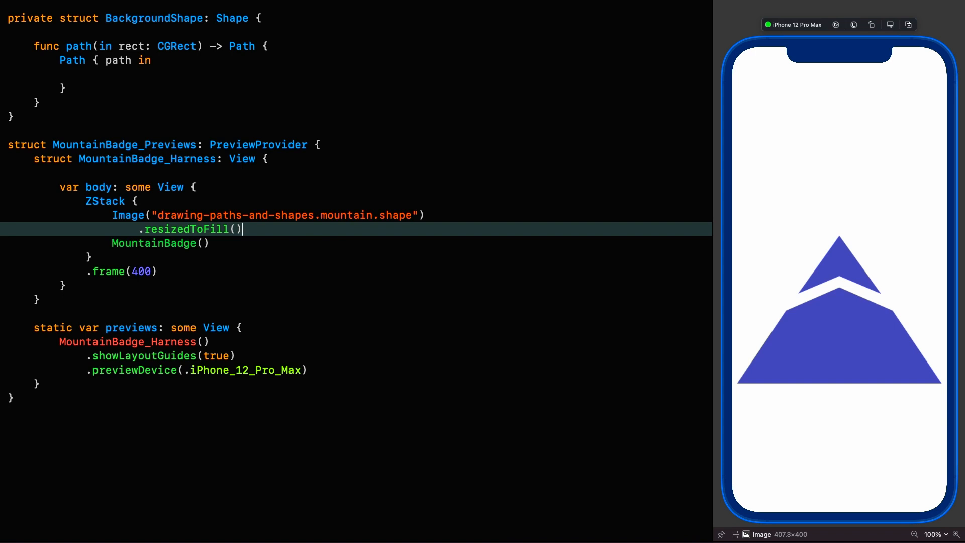
{"action": "mouse_move", "coordinate": [242, 229]}
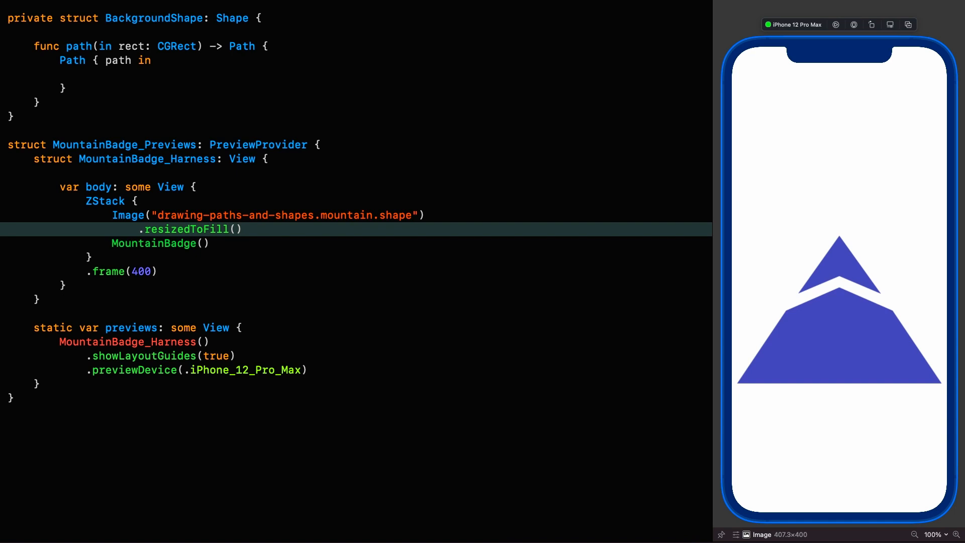
{"action": "left_click", "coordinate": [243, 230]}
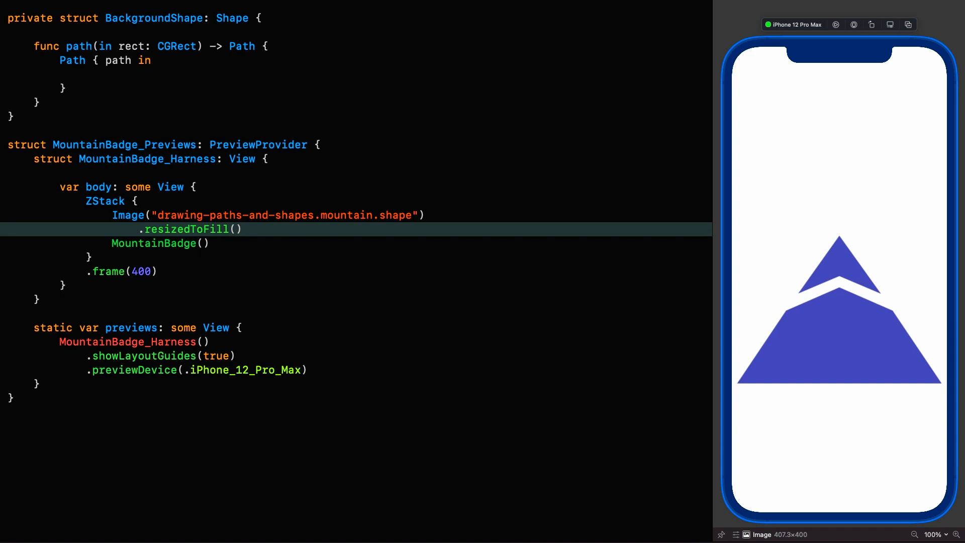
{"action": "left_click", "coordinate": [244, 215]}
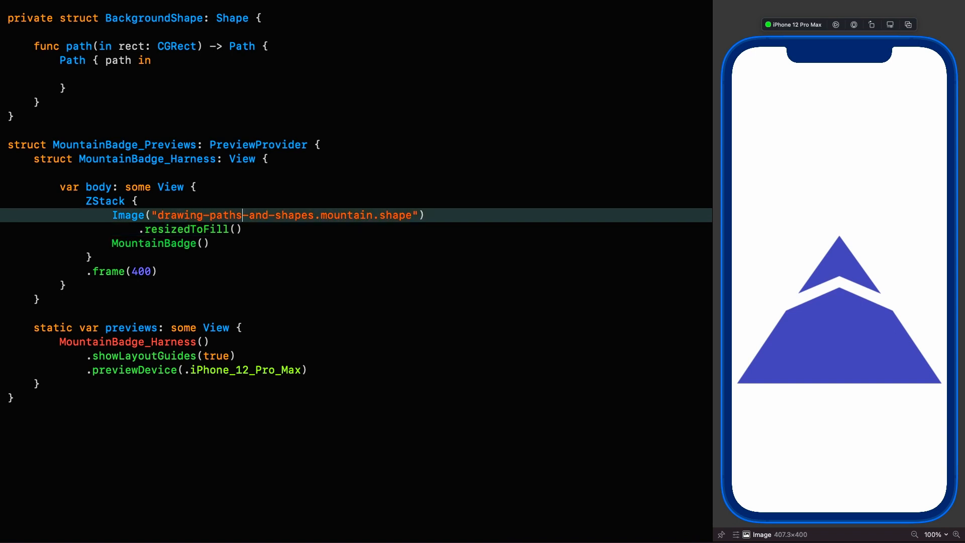
Step: Declare let mountainLayoutConfig = LayoutGuideConfig.grid(columns: [0, 1], rows: [0, 1])
{"action": "type", "text": "let moun"}
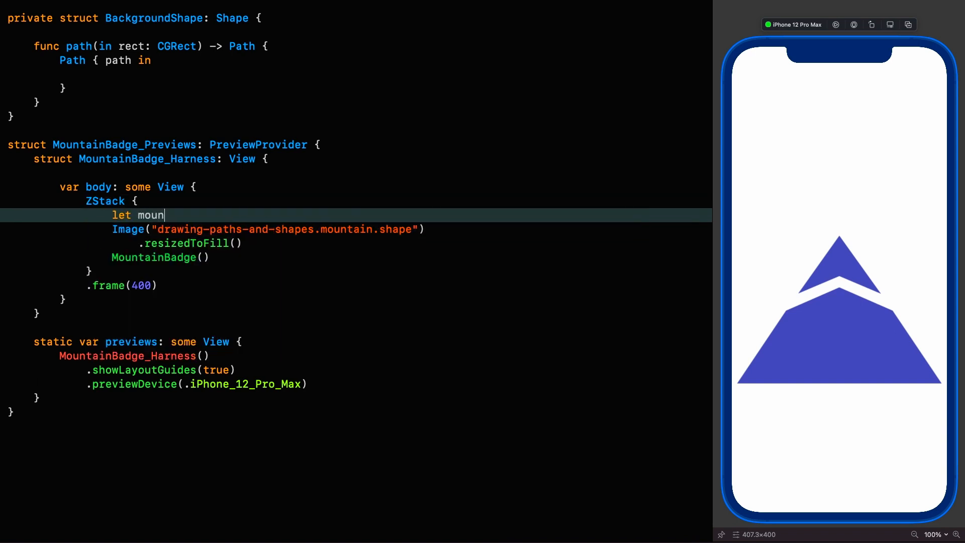
{"action": "type", "text": "tainLayoutConfig = LayoutGuideConfig.grid"}
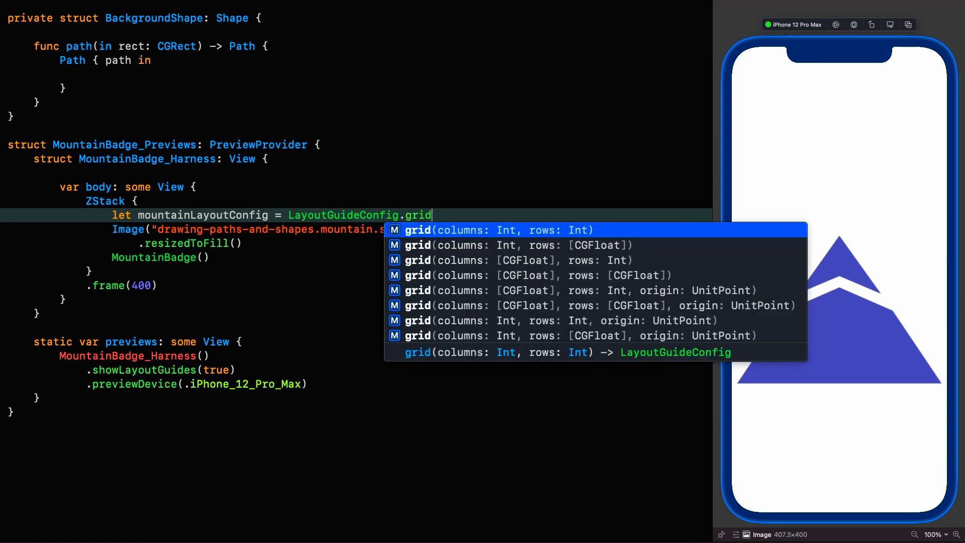
{"action": "left_click", "coordinate": [522, 259]}
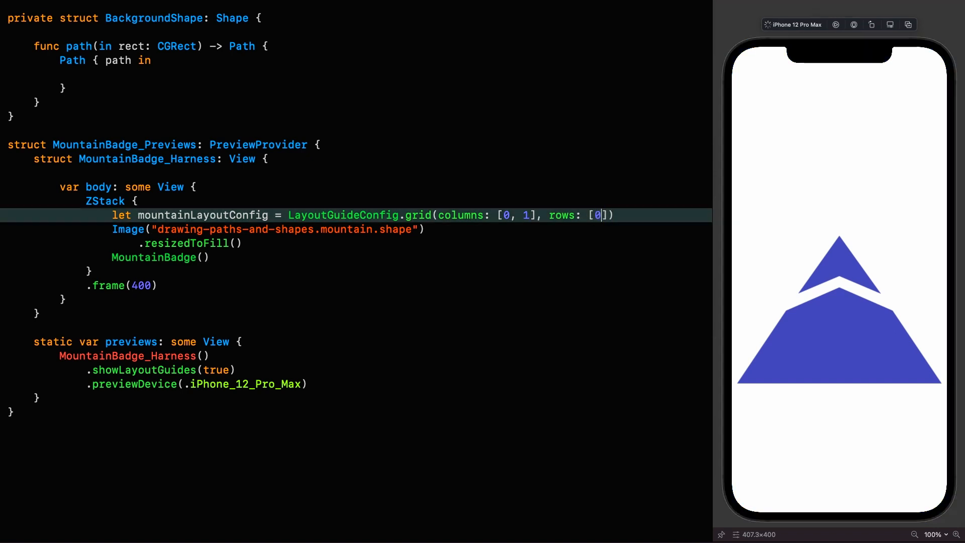
{"action": "type", "text": ", 1"}
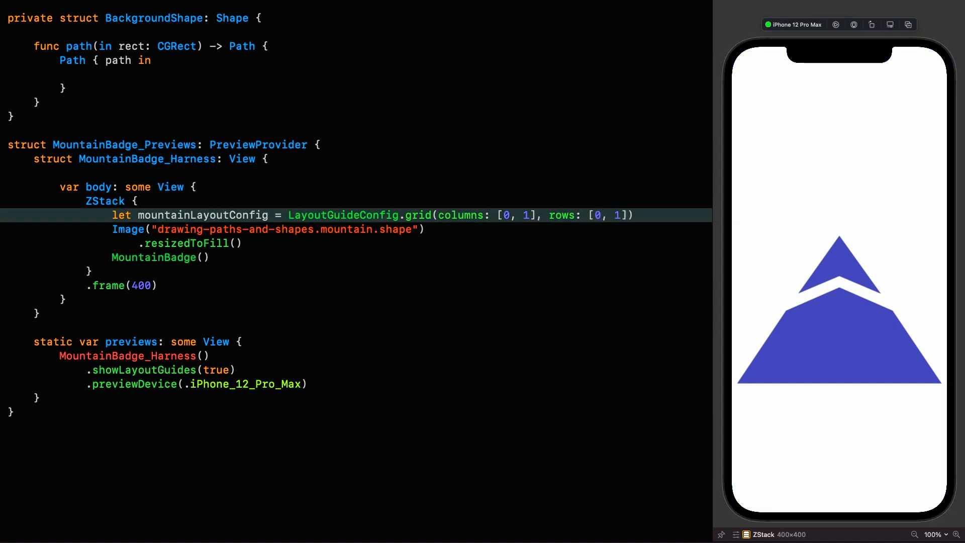
{"action": "left_click", "coordinate": [623, 215]}
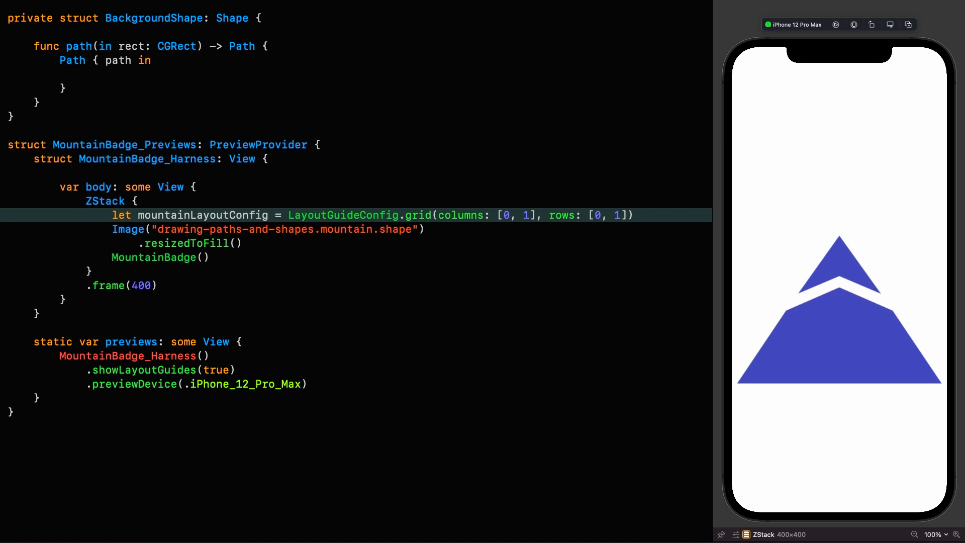
{"action": "left_click", "coordinate": [622, 215]}
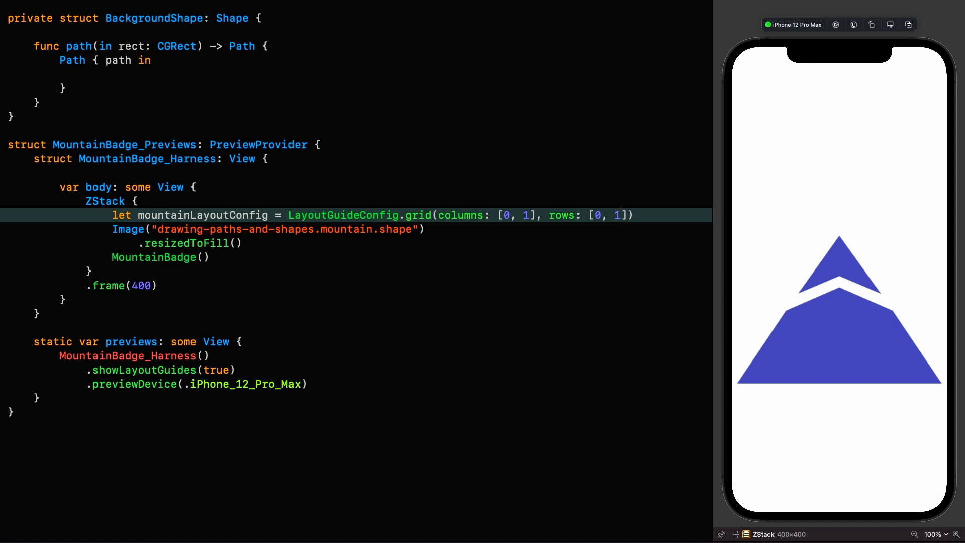
{"action": "left_click", "coordinate": [621, 215]}
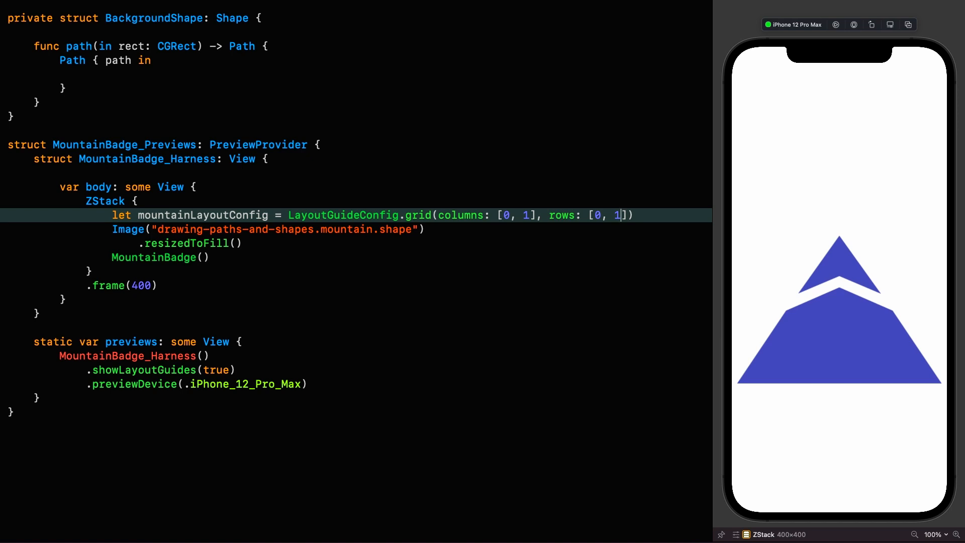
Step: Chain .layoutGuide(mountainLayoutConfig, color: .red, lineWidth: 1) onto the reference image
{"action": "type", "text": "."}
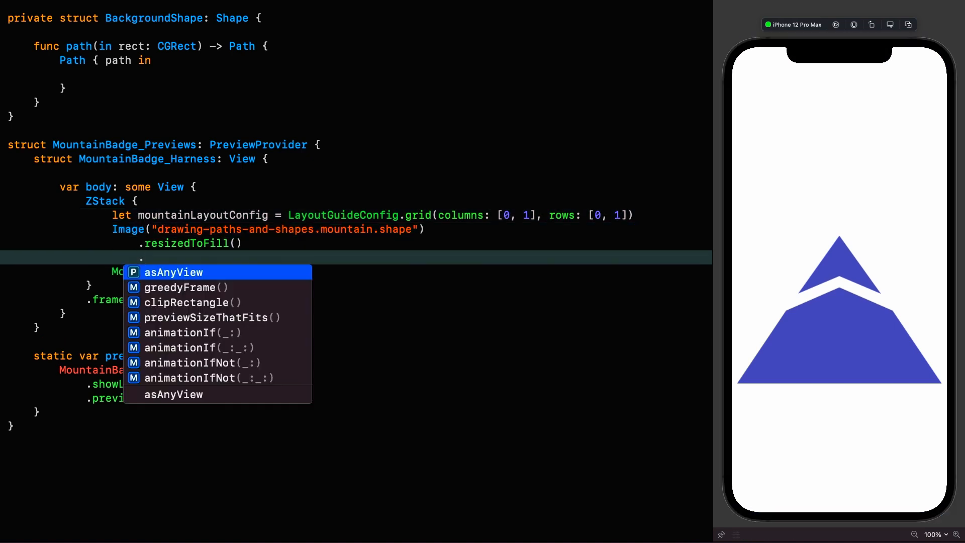
{"action": "type", "text": ".layoutGuide(mountainLayoutConfig"}
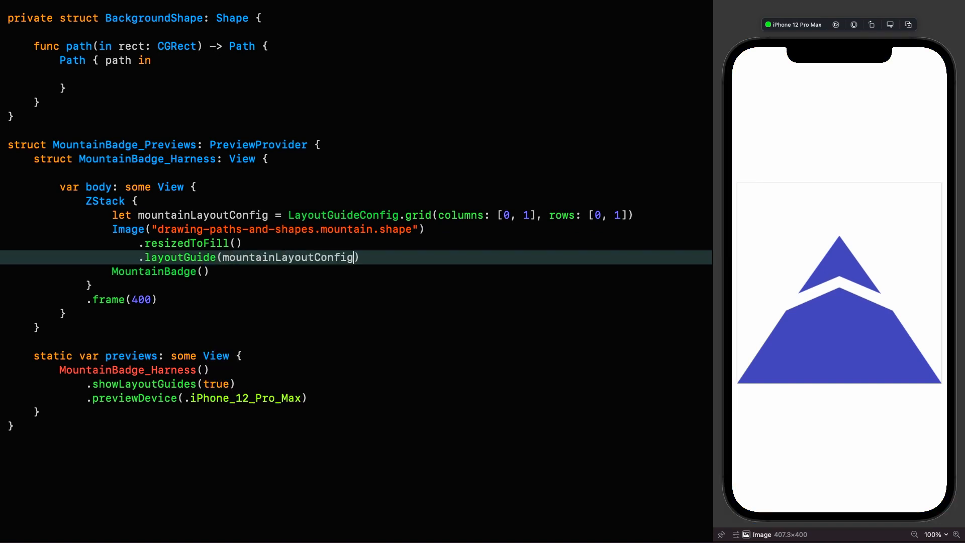
{"action": "double_click", "coordinate": [161, 383]}
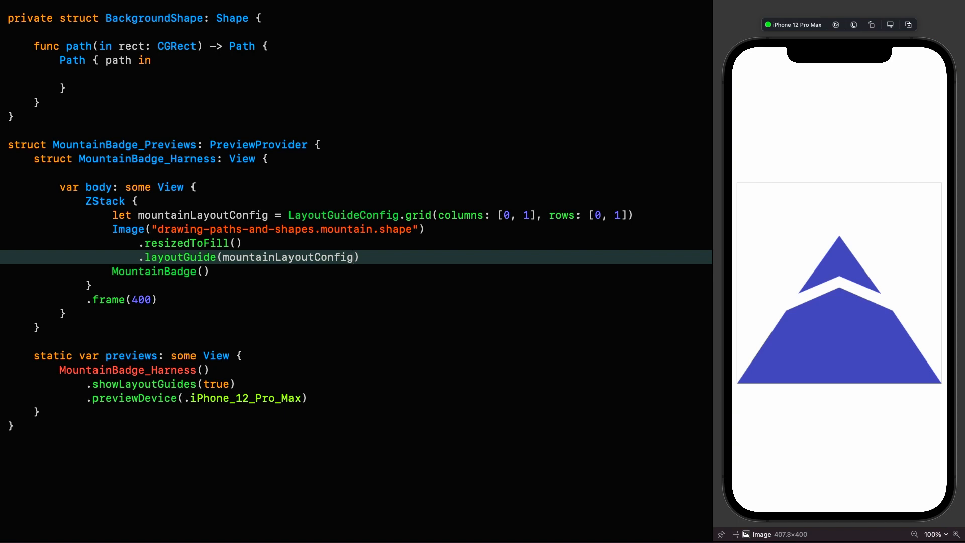
{"action": "type", "text": ", color: .red, lineWidth: 1"}
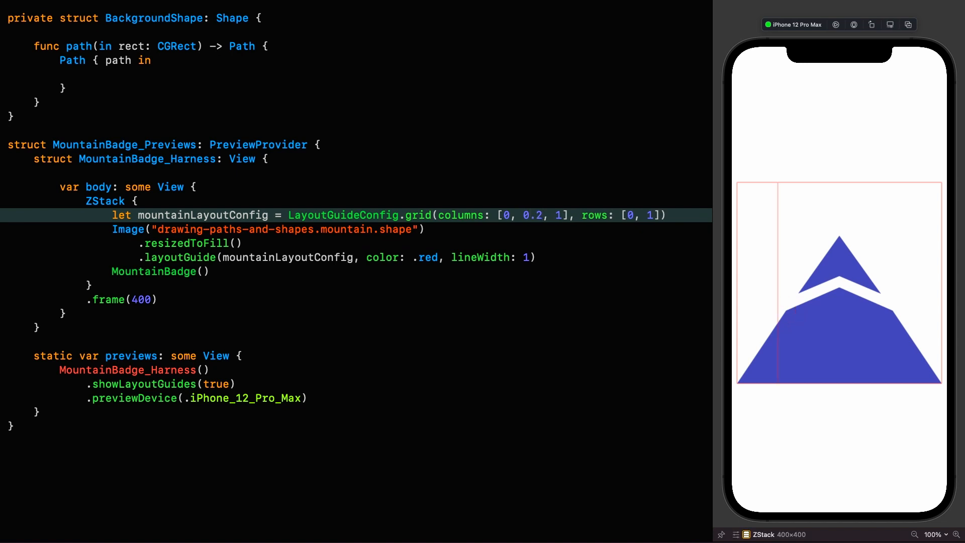
Step: Fill in the six-column, six-row grid values, make mountainLayoutConfig private at file scope, and resume the preview
{"action": "type", "text": "3"}
{"action": "type", "text": "0.265, "}
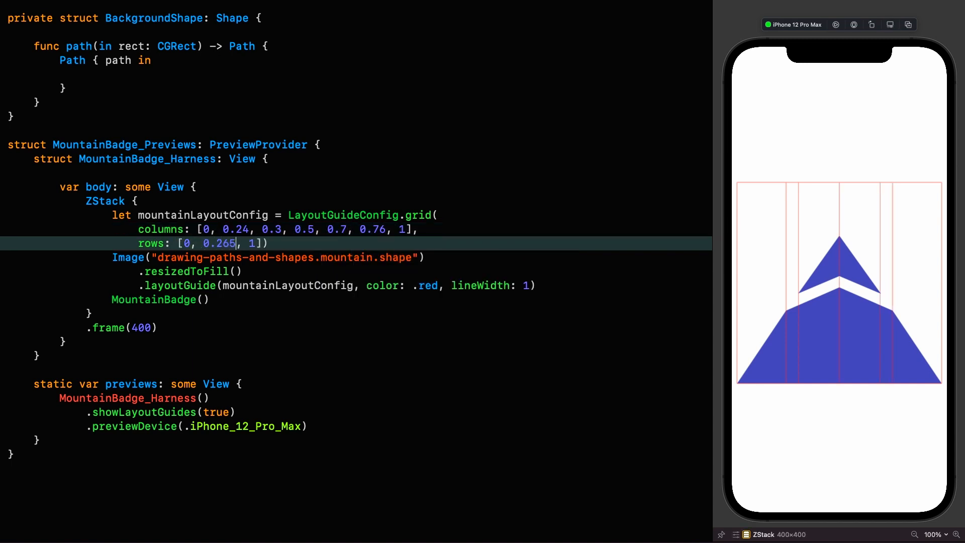
{"action": "type", "text": "0.465, 0.523, 0.552, 0.638,"}
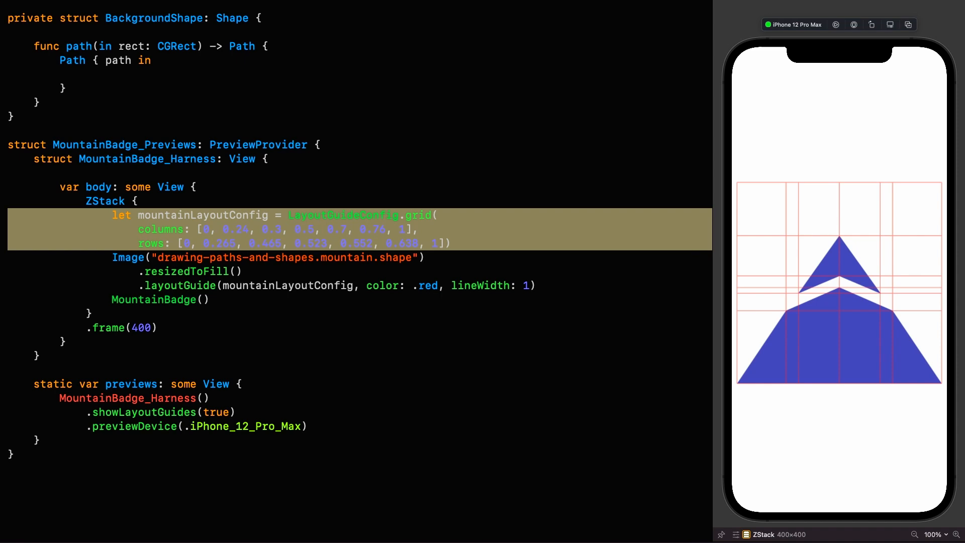
{"action": "scroll", "scroll_direction": "up", "scroll_amount": 3}
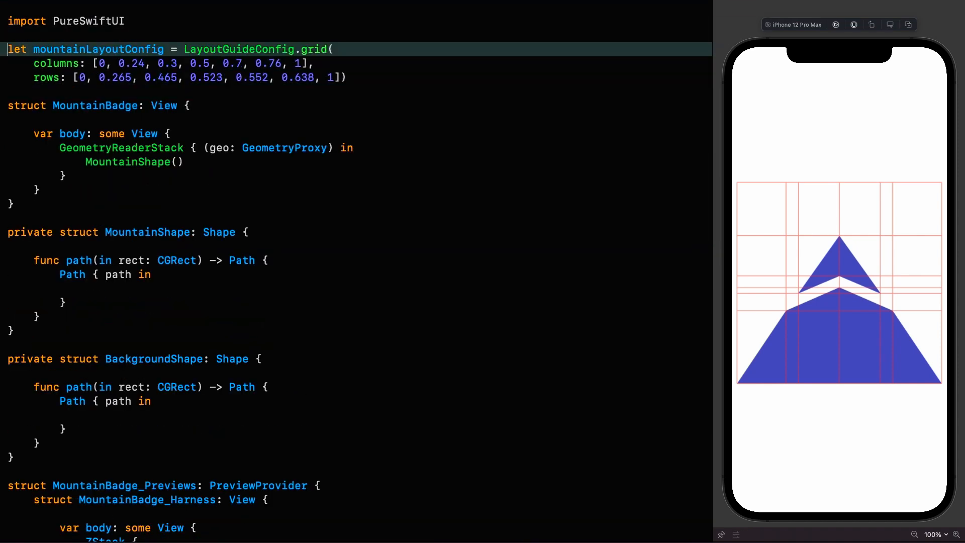
{"action": "type", "text": "private"}
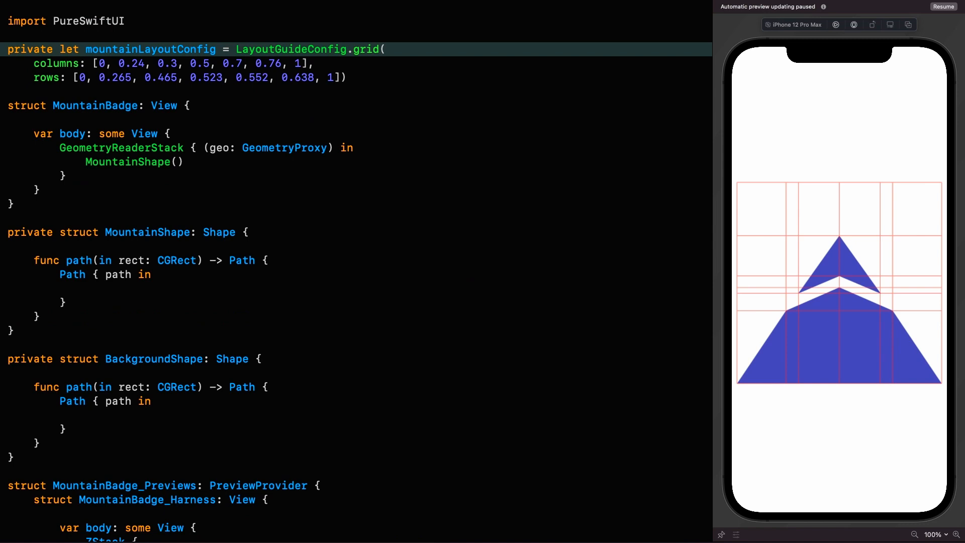
{"action": "left_click", "coordinate": [942, 7]}
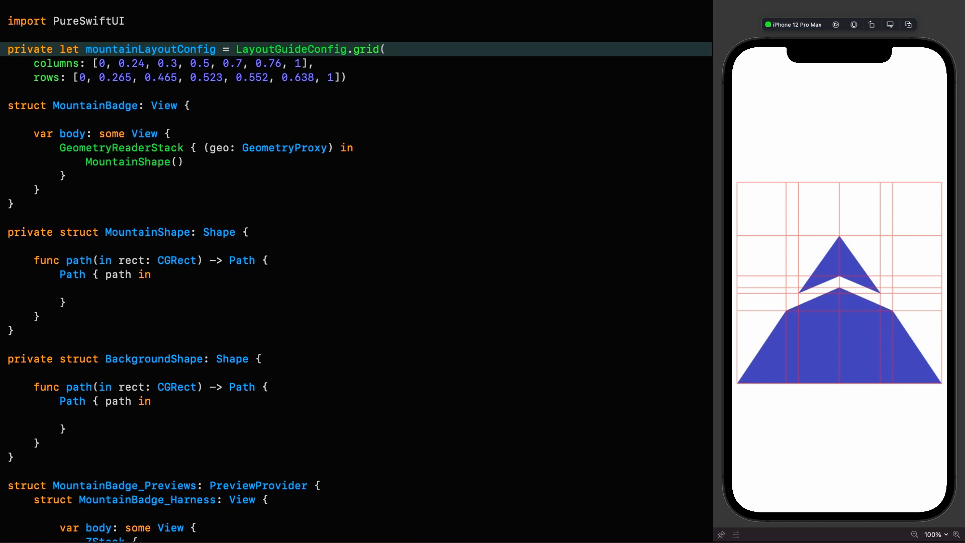
Step: Begin MountainShape's path with let g = mountainLayoutConfig.layout(in: rect)
{"action": "left_click", "coordinate": [61, 259]}
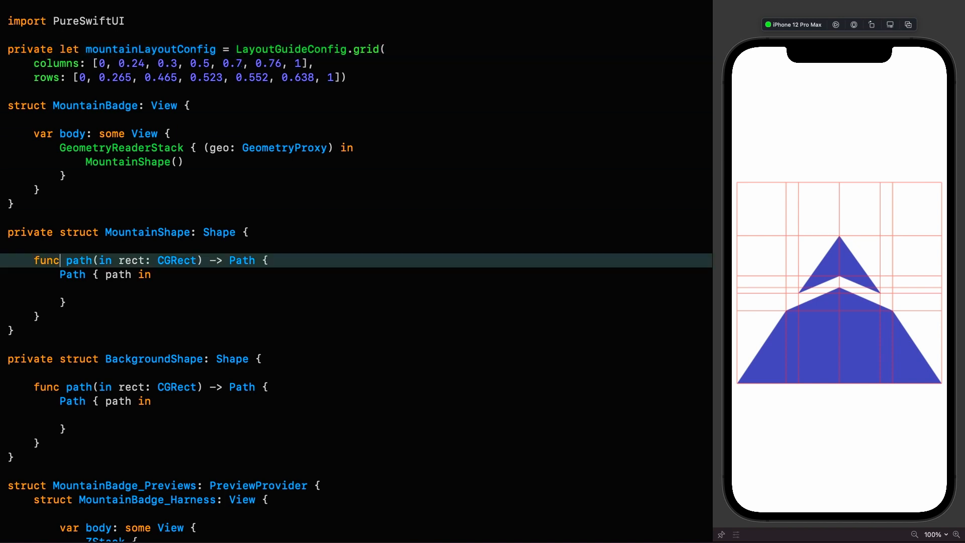
{"action": "type", "text": "le"}
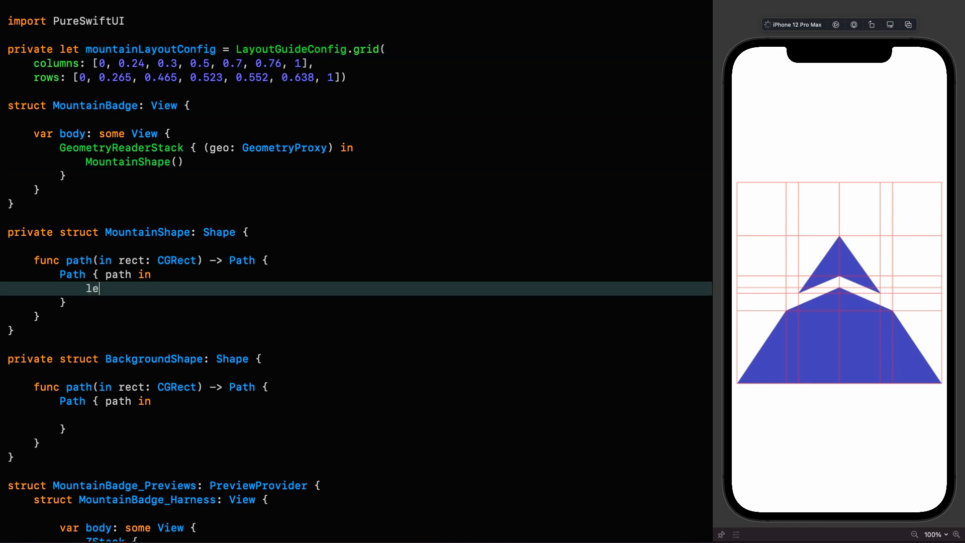
{"action": "type", "text": "t g ="}
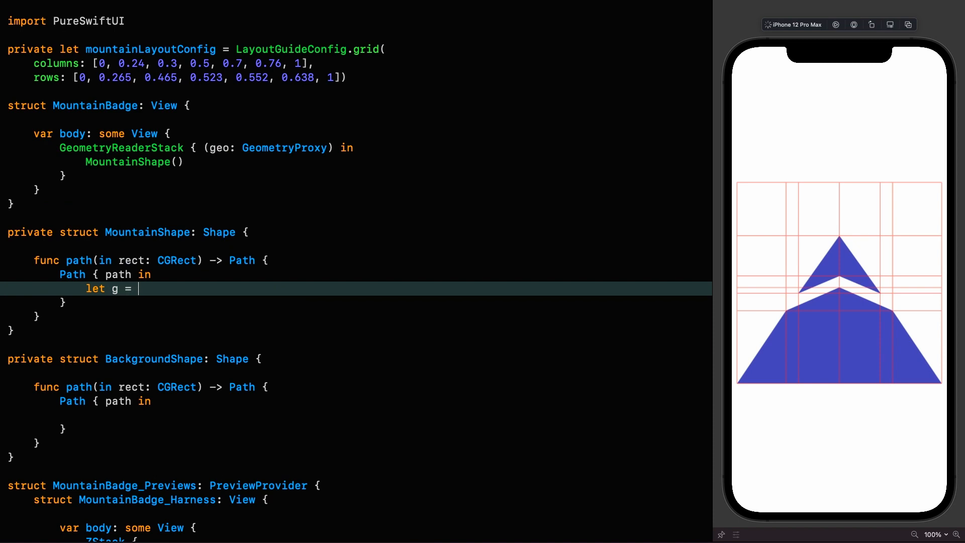
{"action": "type", "text": "mountainla"}
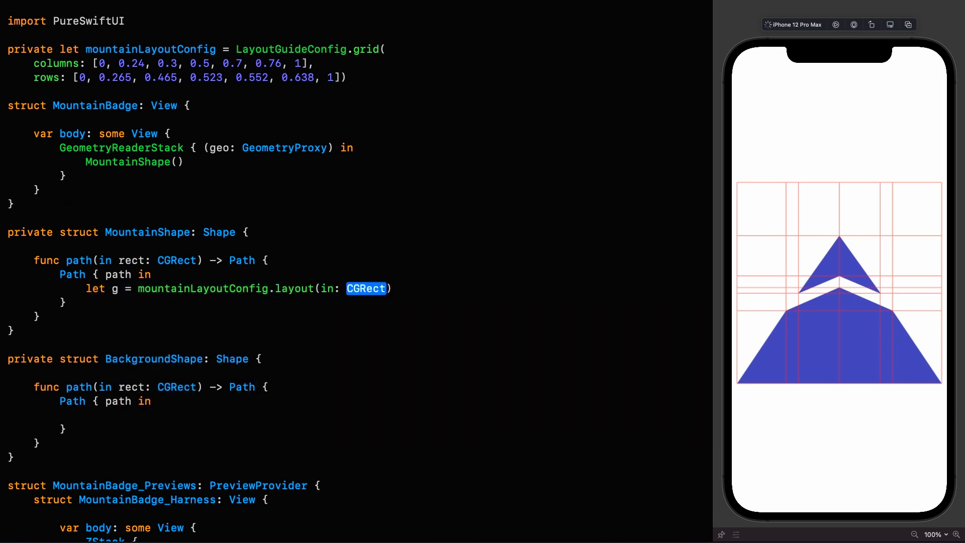
{"action": "type", "text": "rect"}
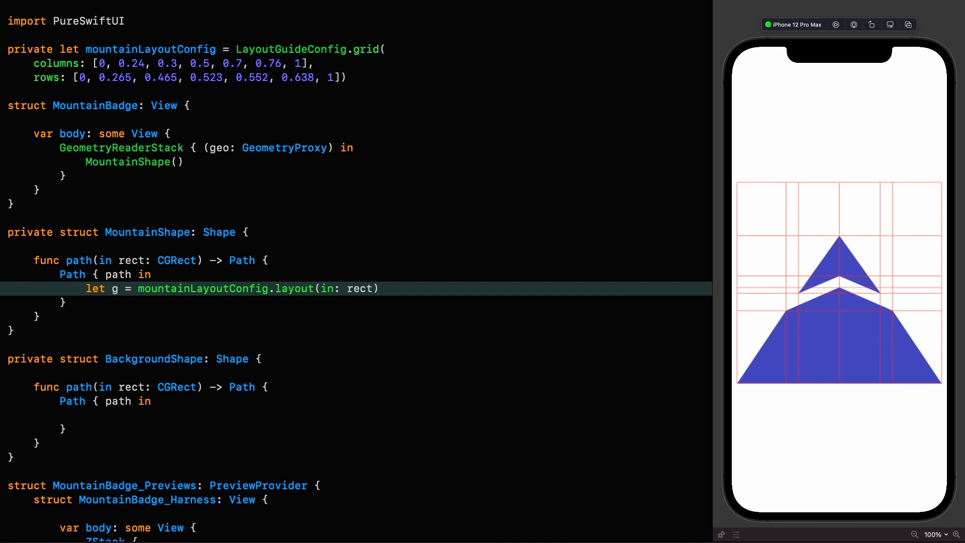
{"action": "left_click", "coordinate": [378, 288]}
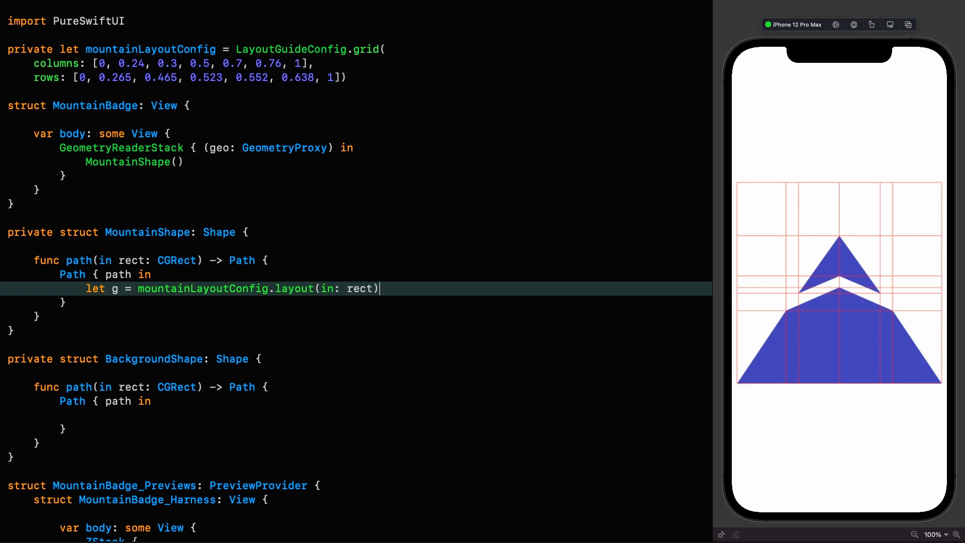
{"action": "type", "text": "/"}
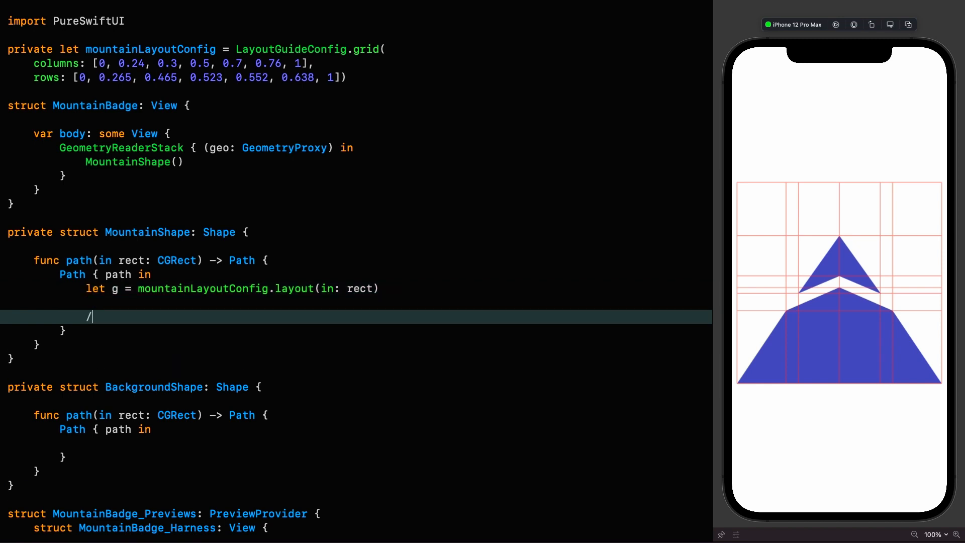
Step: Add a '// mountain base' comment followed by an empty path.shape([ ]) call
{"action": "type", "text": "/ mo"}
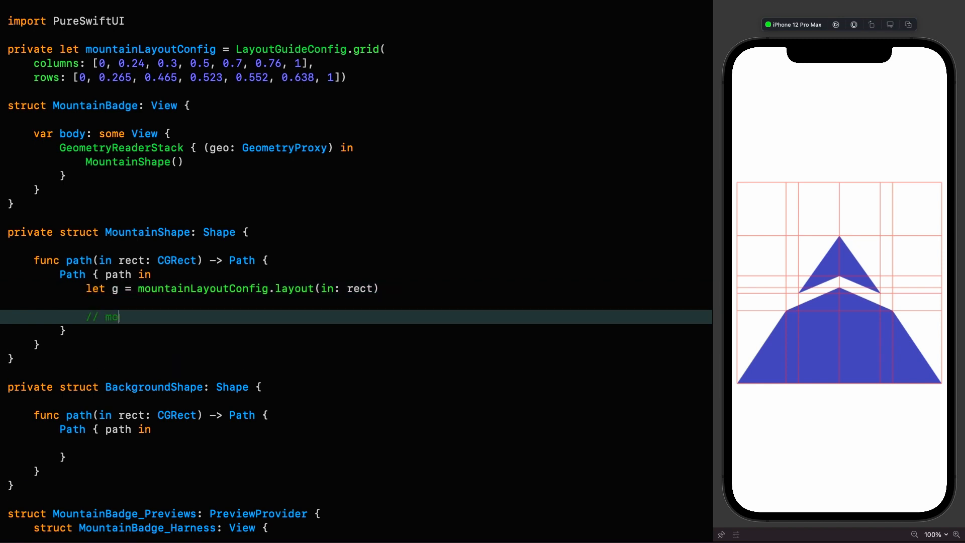
{"action": "type", "text": "untain base"}
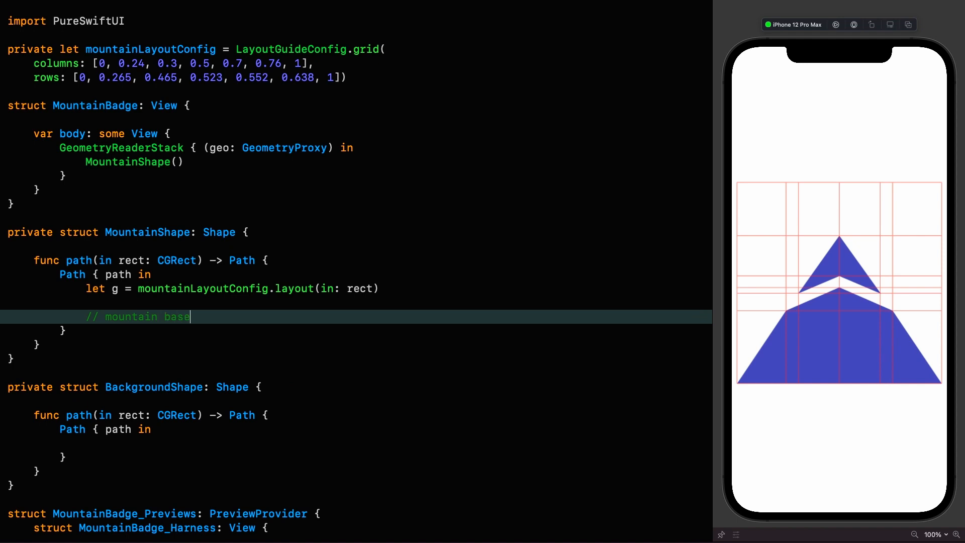
{"action": "key", "text": "Return"}
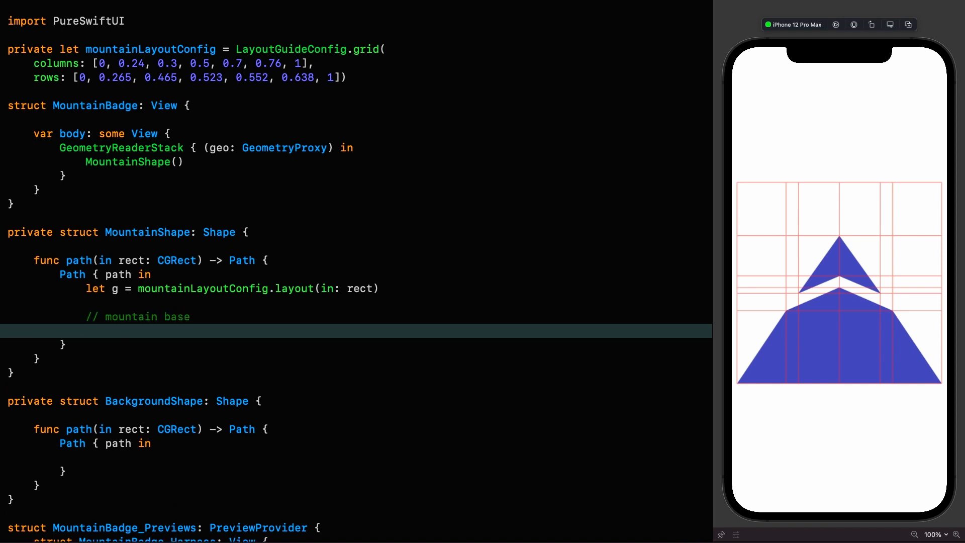
{"action": "left_click", "coordinate": [87, 330]}
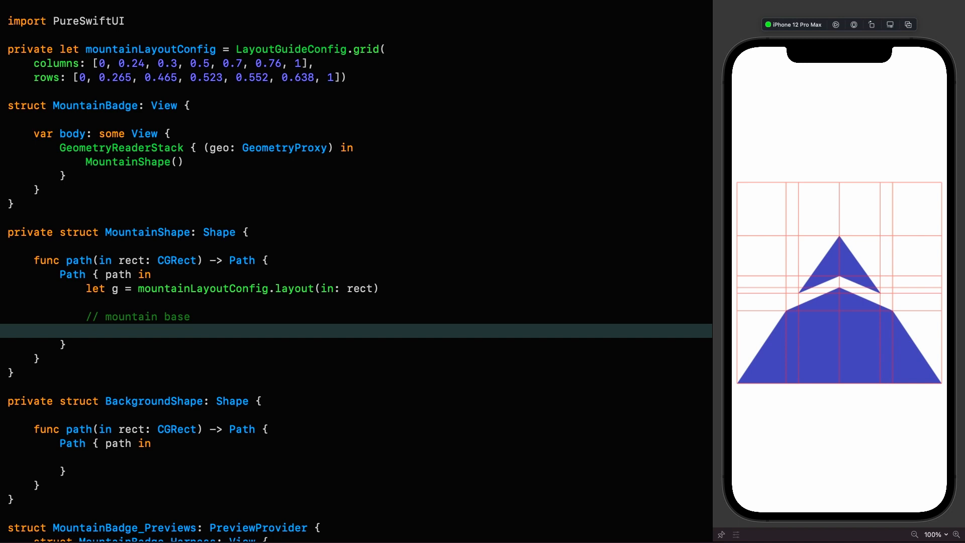
{"action": "left_click", "coordinate": [86, 331]}
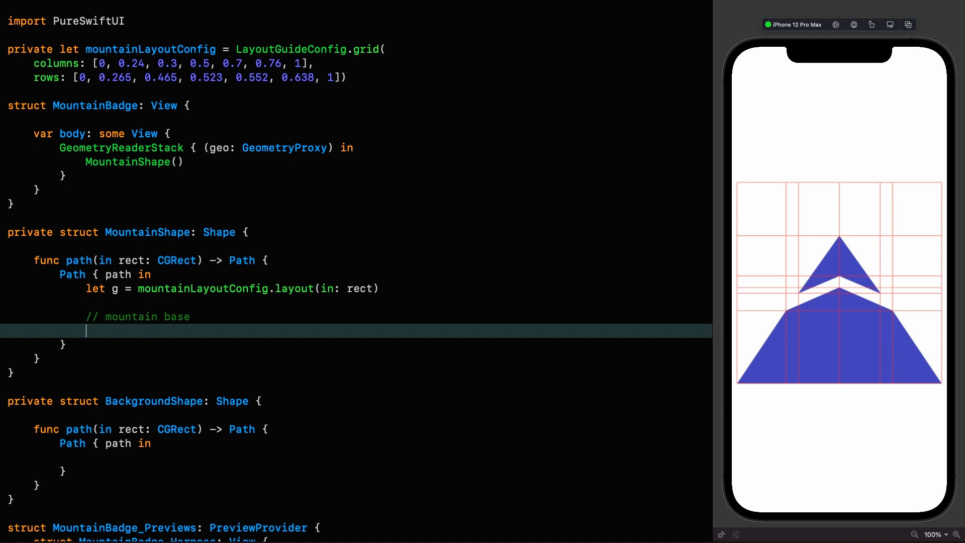
{"action": "type", "text": "path.shape(["}
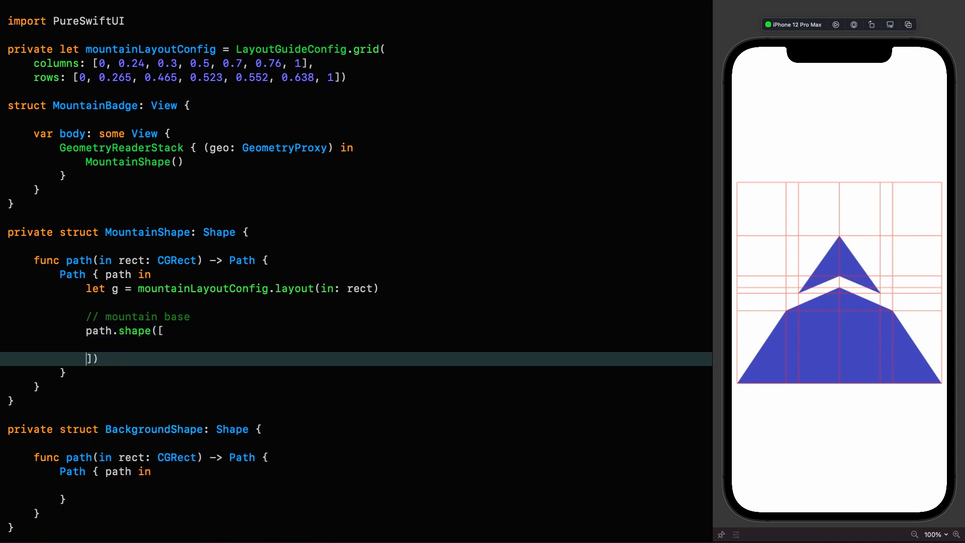
{"action": "key", "text": "Return"}
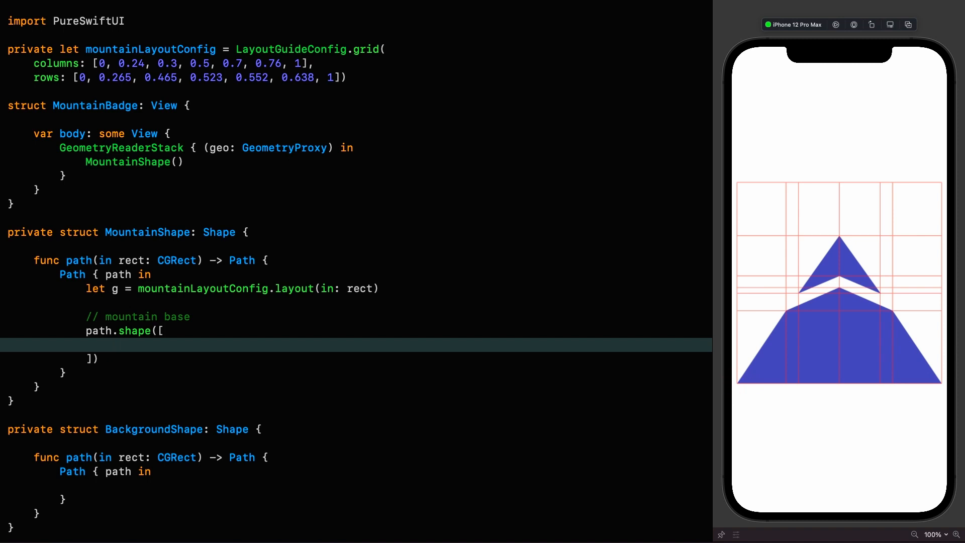
Step: List base points g.bottomLeading, g[1, 5], g[3, 3], g[5, 5] and start g.bottomTrailing
{"action": "type", "text": "g.bottomLeading"}
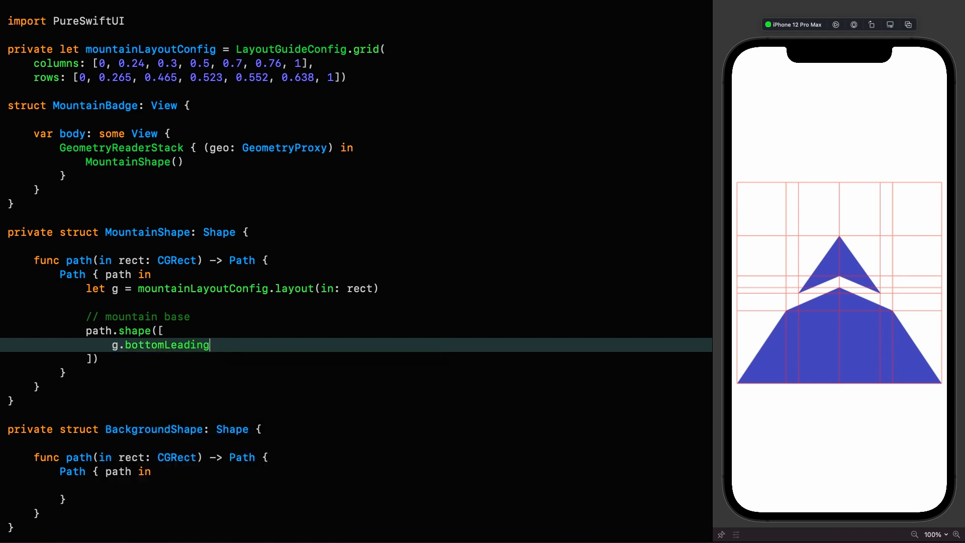
{"action": "left_click", "coordinate": [786, 311]}
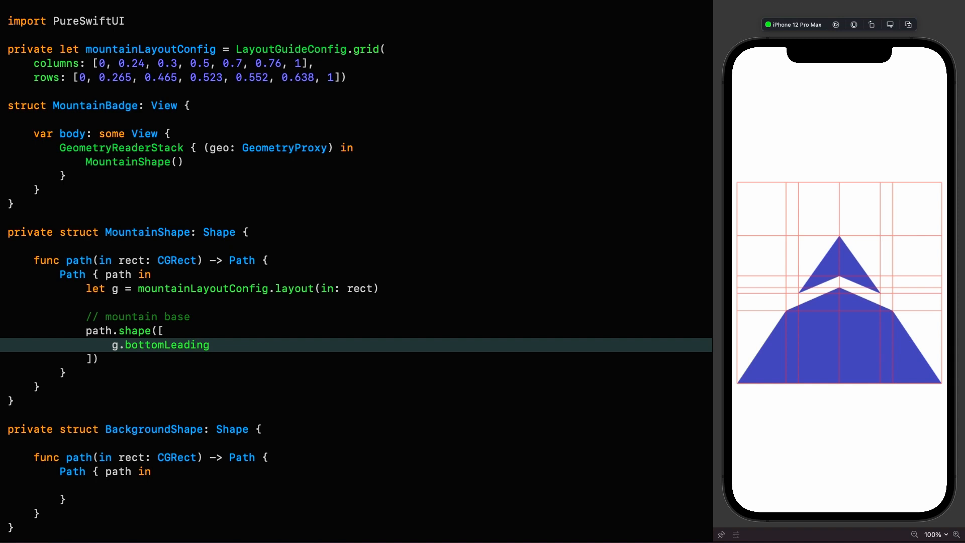
{"action": "type", "text": ","}
{"action": "type", "text": "g["}
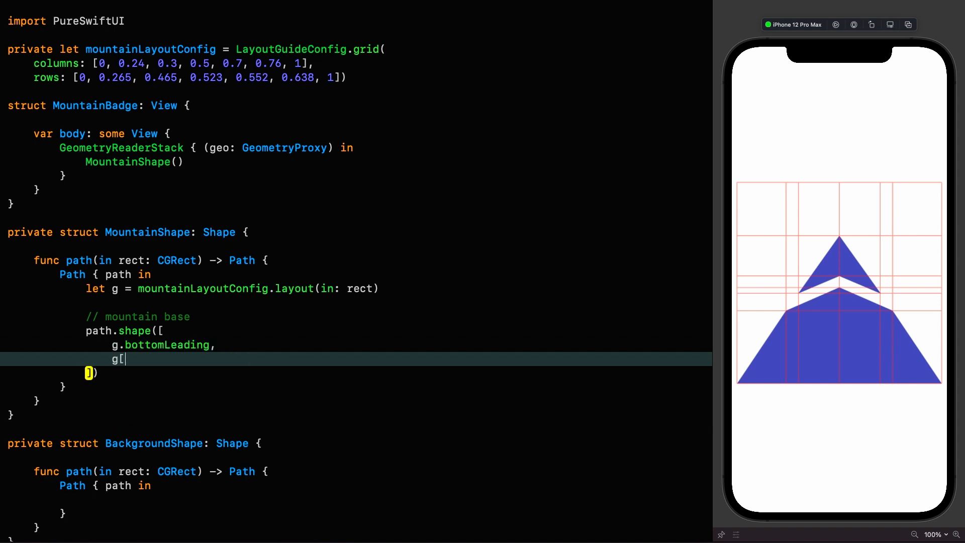
{"action": "type", "text": "1, 5]"}
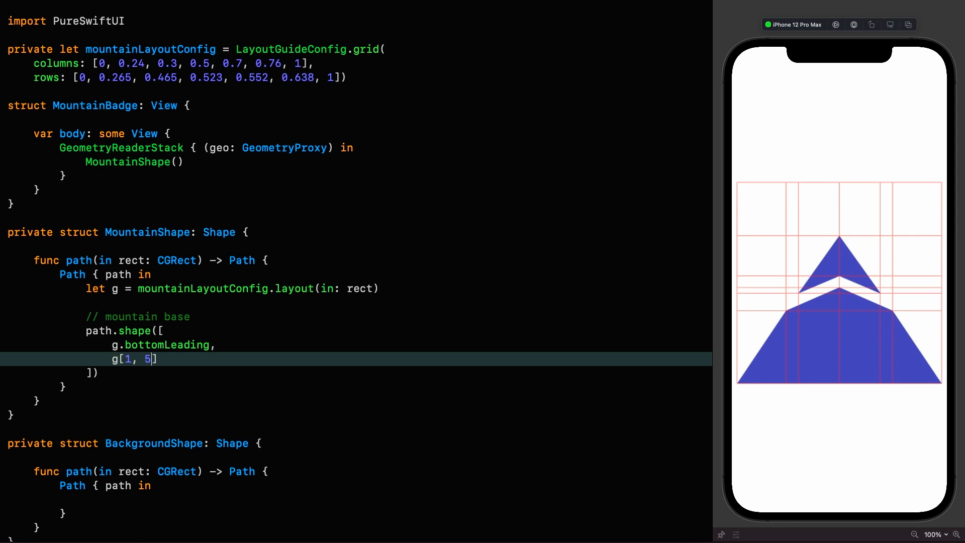
{"action": "left_click", "coordinate": [838, 287]}
{"action": "type", "text": "g"}
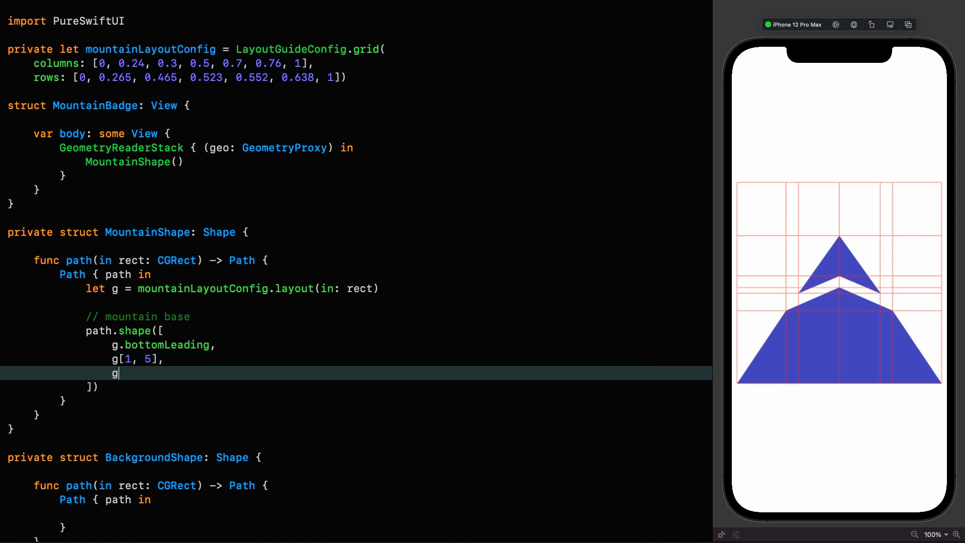
{"action": "type", "text": "[3, 3]"}
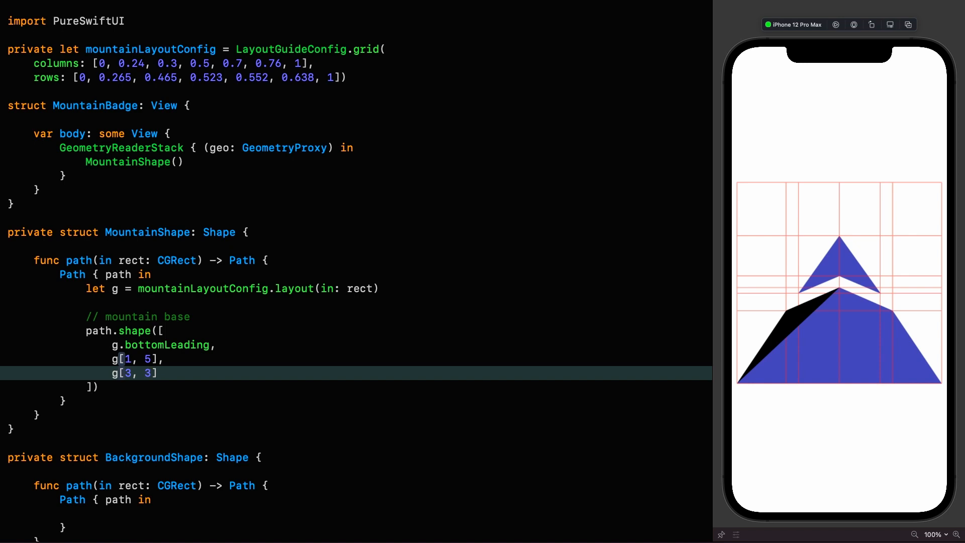
{"action": "type", "text": ","}
{"action": "type", "text": "g[5"}
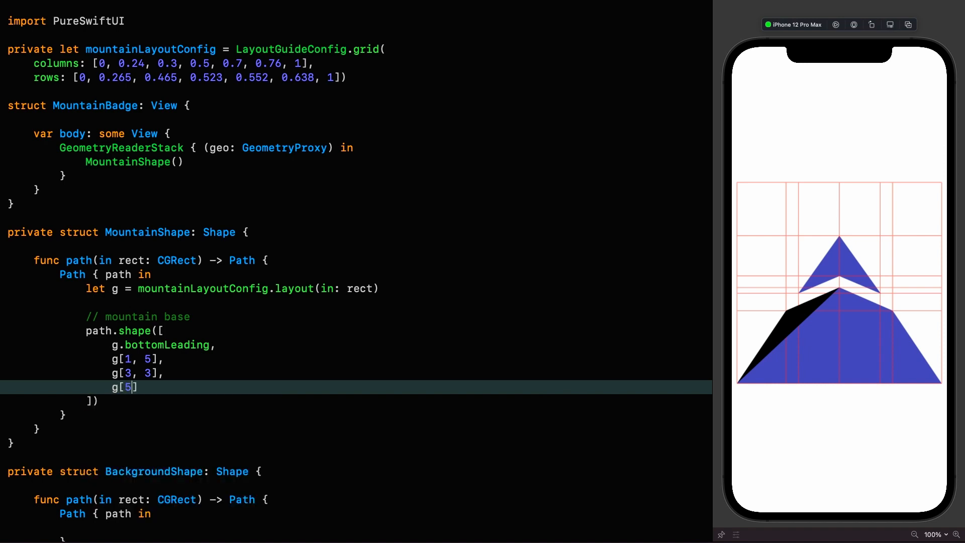
{"action": "type", "text": ", 5"}
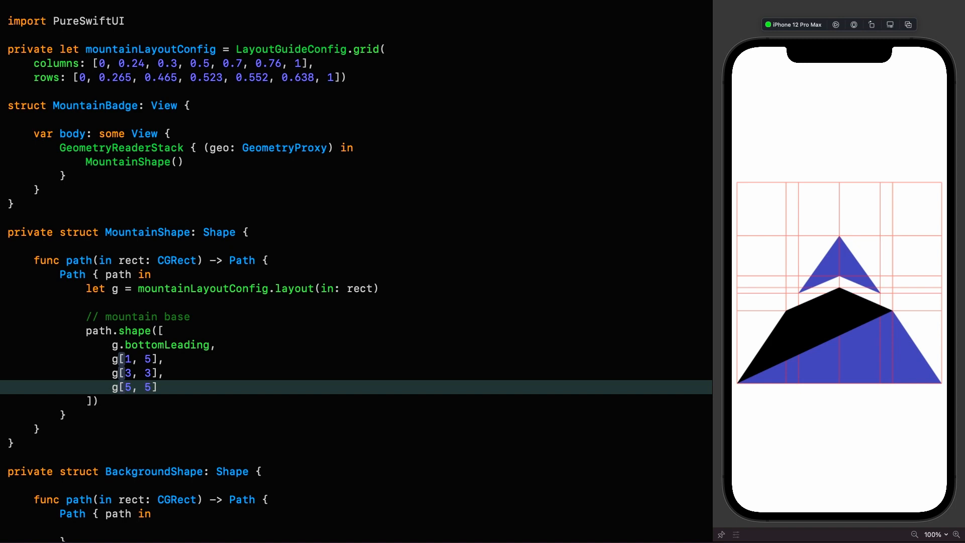
{"action": "type", "text": "g.bottomTrailing"}
{"action": "type", "text": "path.shape([])"}
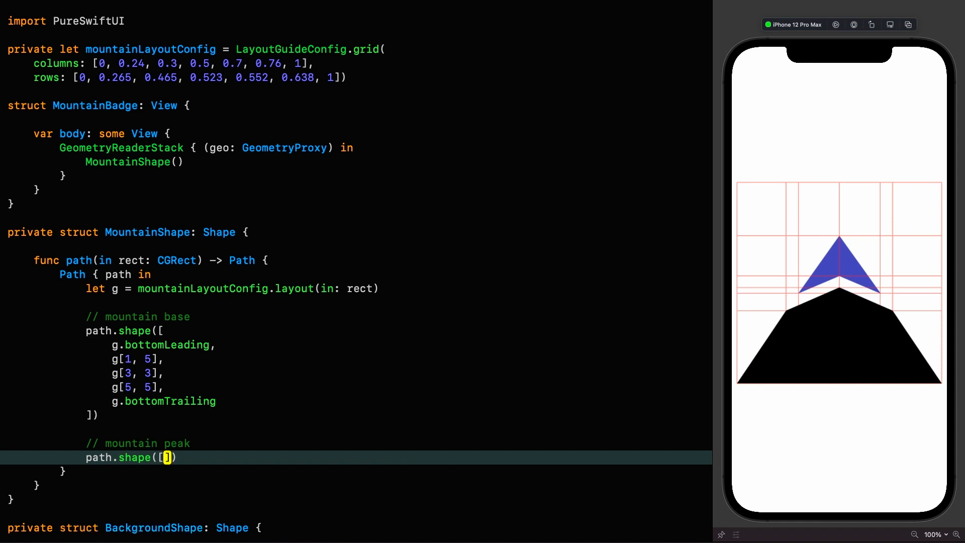
Step: Enter the mountain peak points g[2, 4], g[3, 1], g[4, 4], g[3, 2]
{"action": "key", "text": "return"}
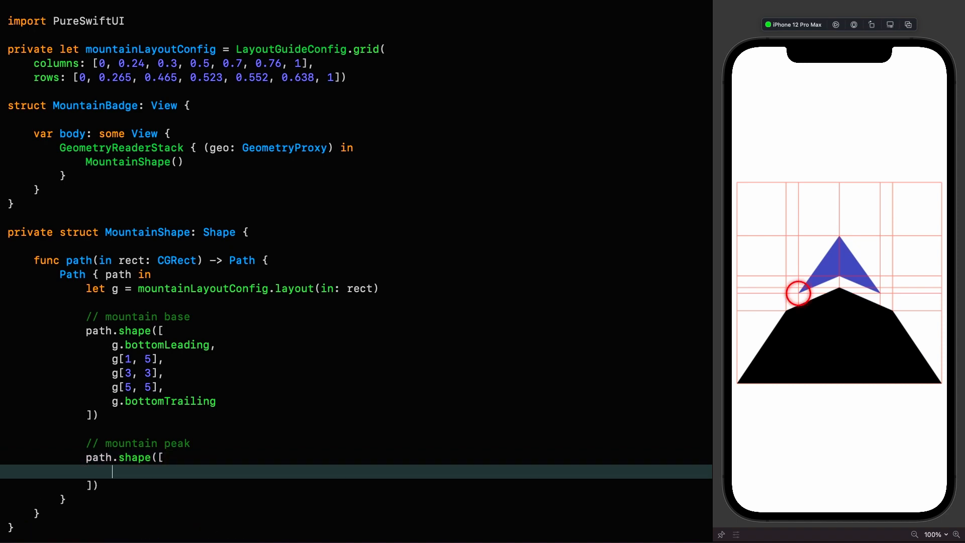
{"action": "type", "text": "g[2, 4],"}
{"action": "type", "text": "g[3, 1],"}
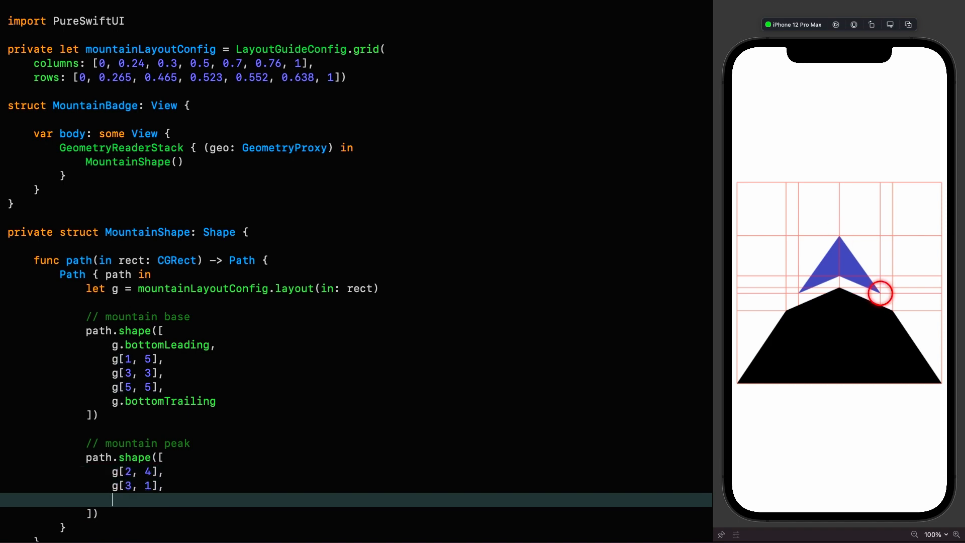
{"action": "type", "text": "g[4, 4]"}
{"action": "type", "text": "g[3"}
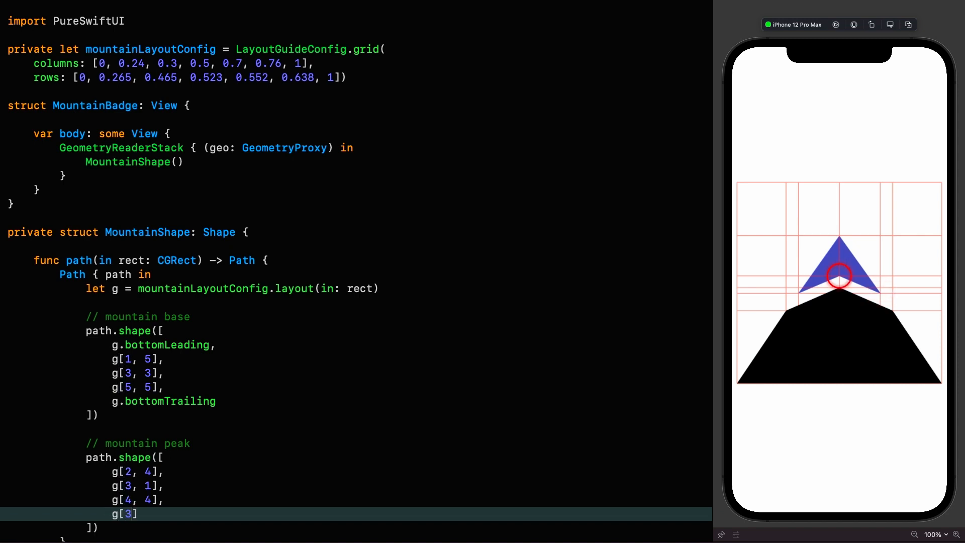
{"action": "type", "text": ", 2"}
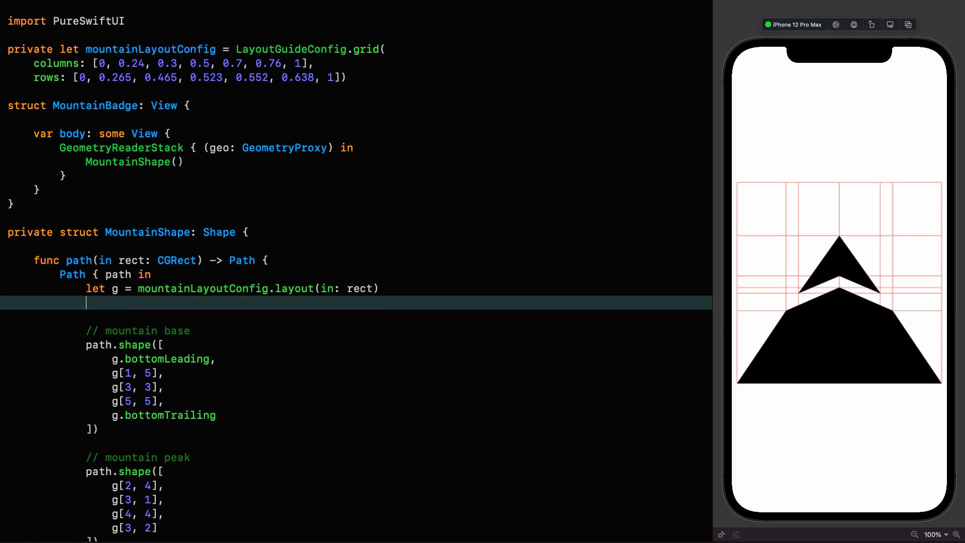
Step: Chain .scaled(0.5, anchor: .bottom) onto g and begin .rotated(90.degrees, anchor:)
{"action": "type", "text": ".scaled("}
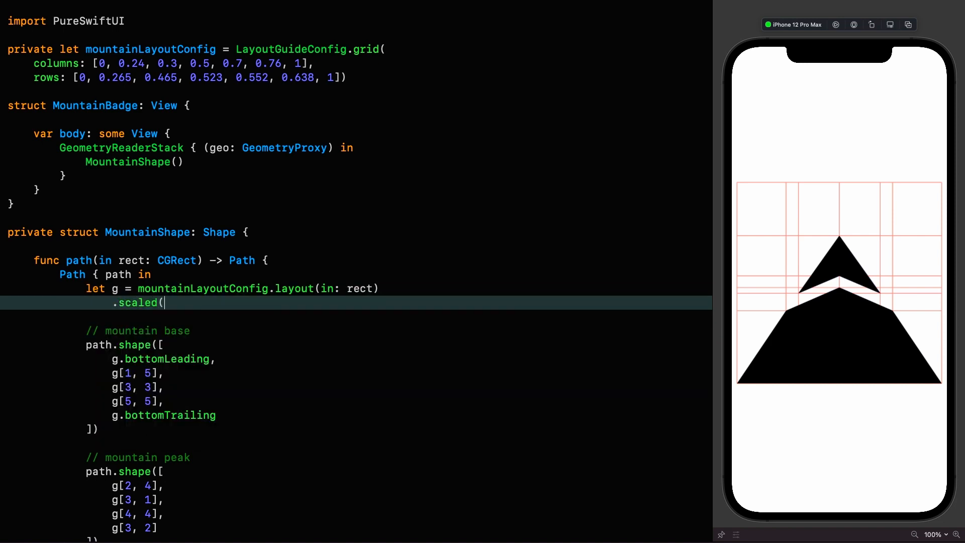
{"action": "type", "text": "0.5, anchor: UnitPoint"}
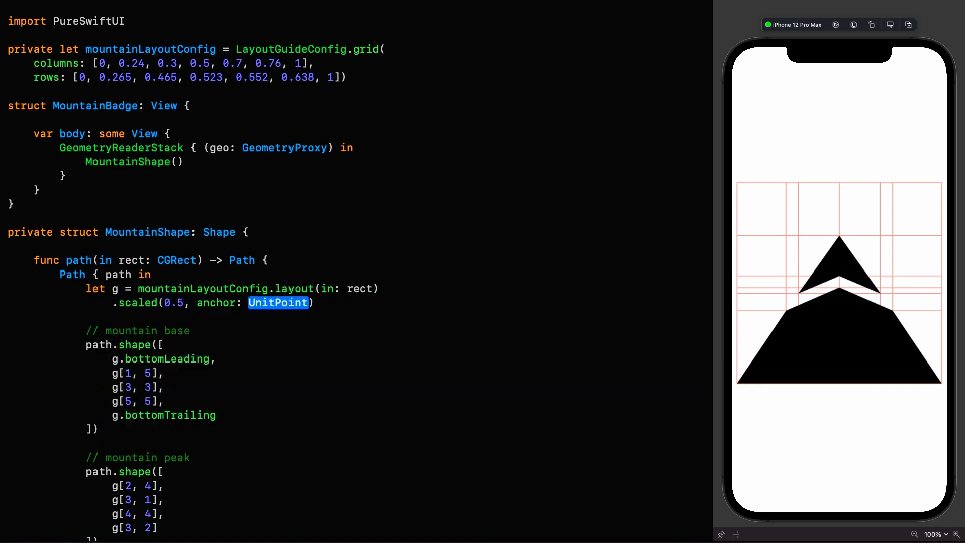
{"action": "type", "text": ".bottom"}
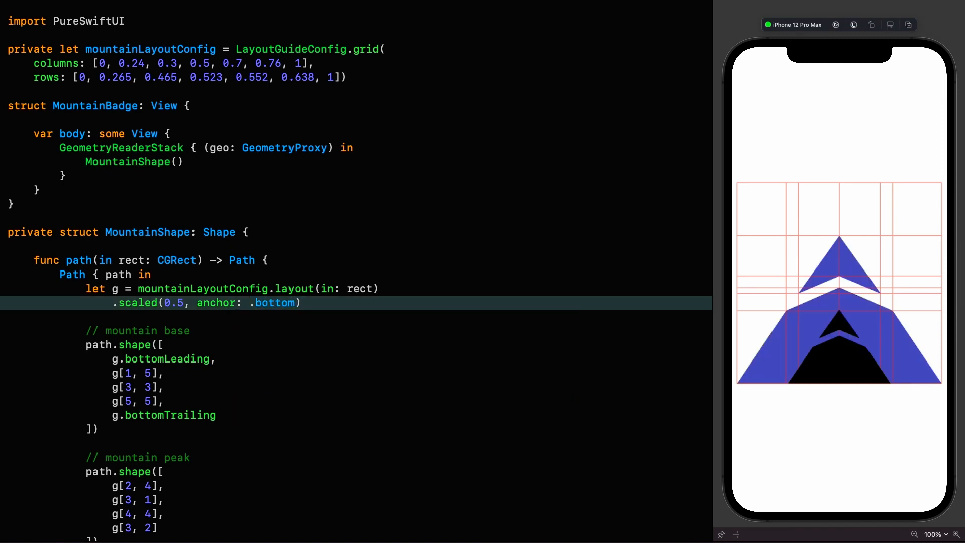
{"action": "type", "text": ".rotated(90.degrees, a"}
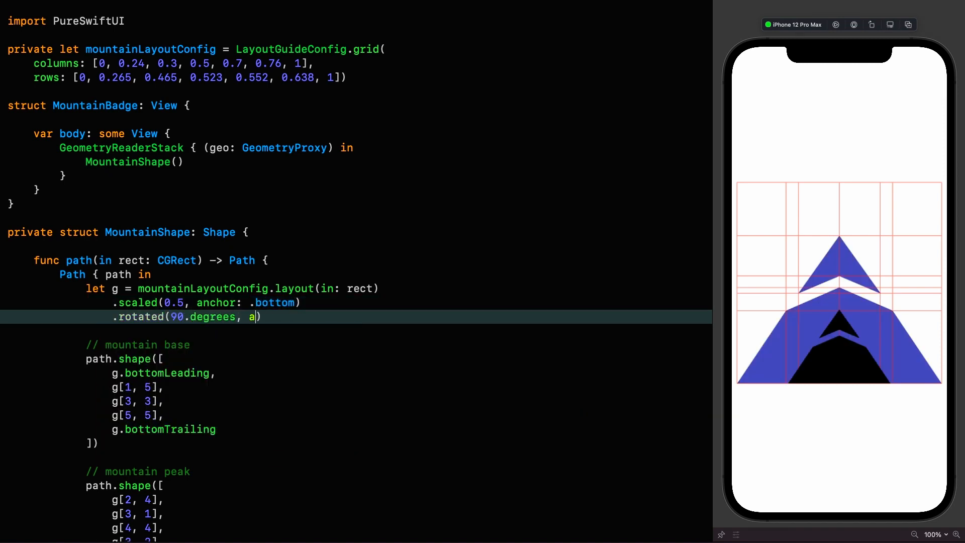